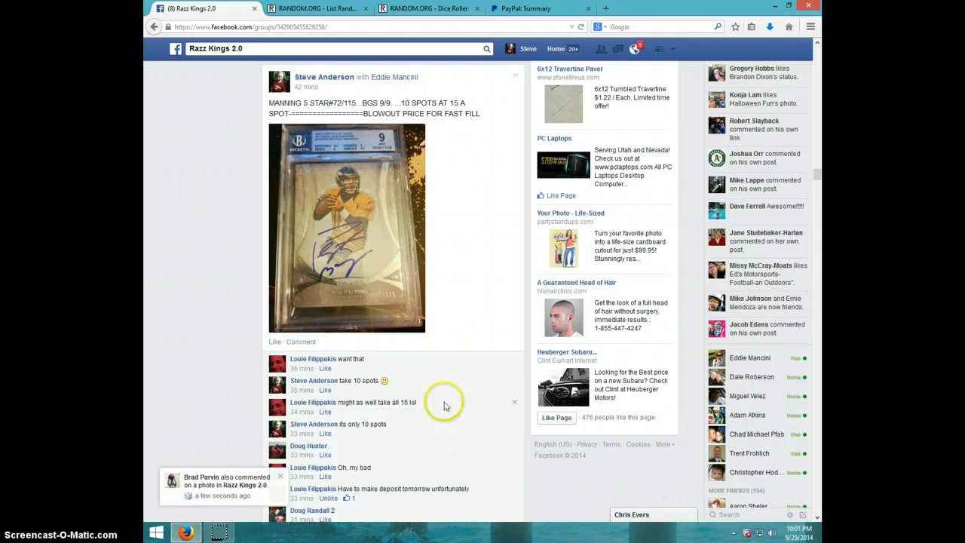
{"action": "mouse_move", "coordinate": [405, 317]}
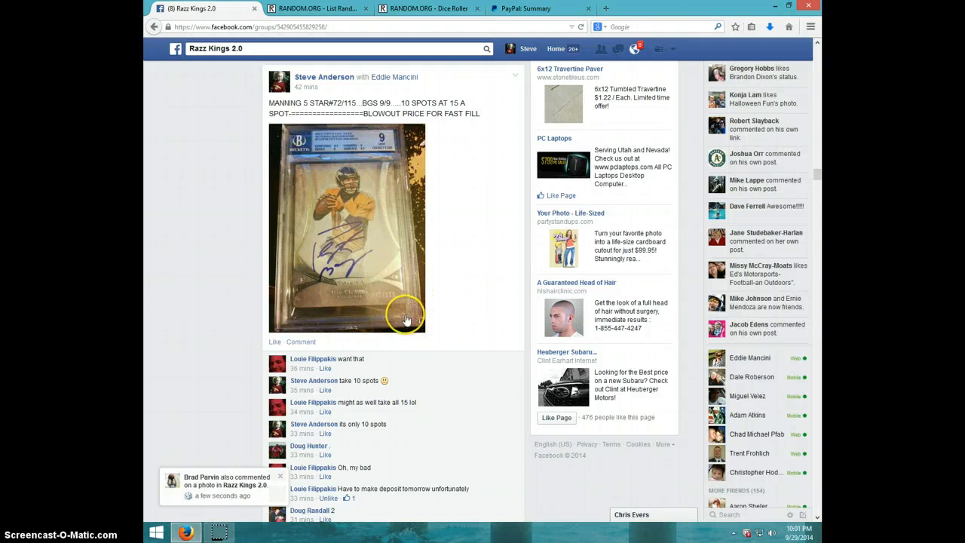
{"action": "mouse_move", "coordinate": [389, 184]}
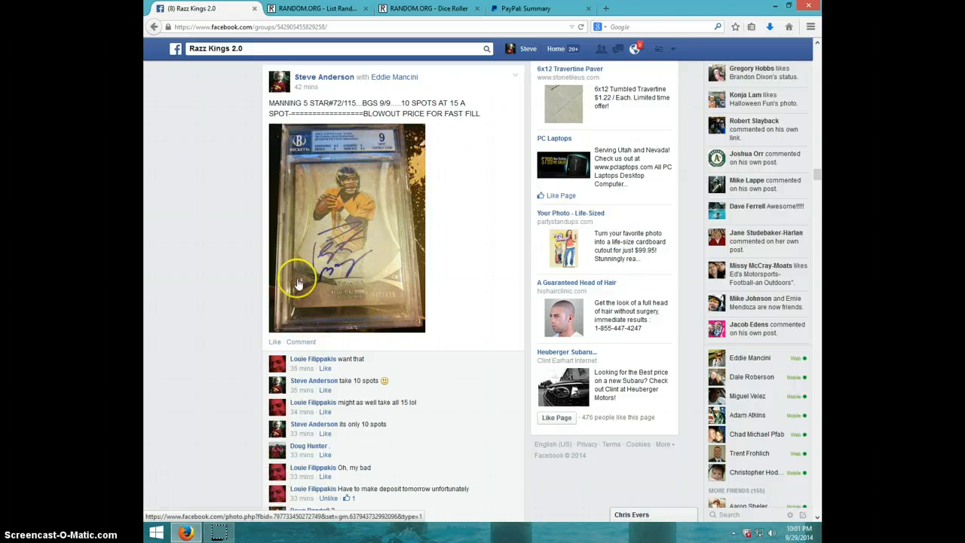
{"action": "mouse_move", "coordinate": [326, 271]}
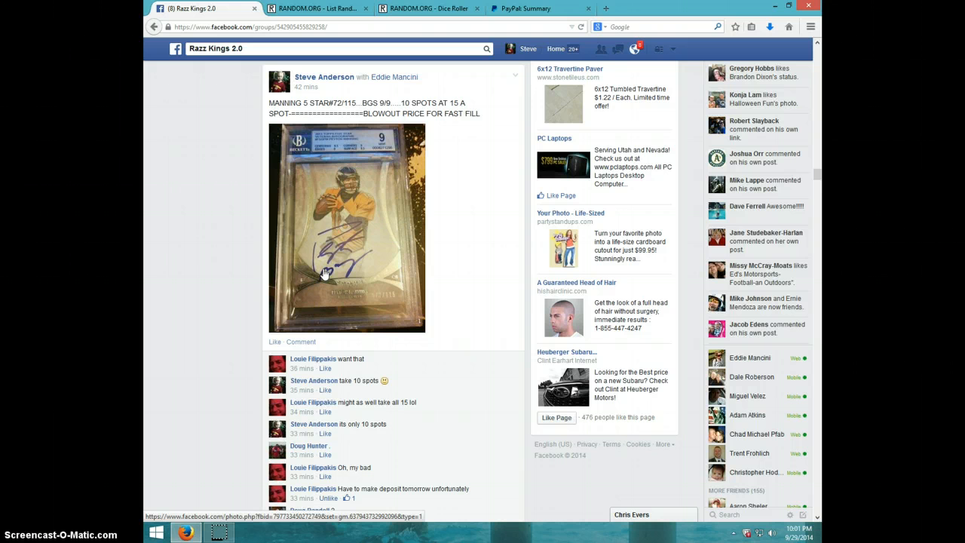
{"action": "mouse_move", "coordinate": [347, 287]}
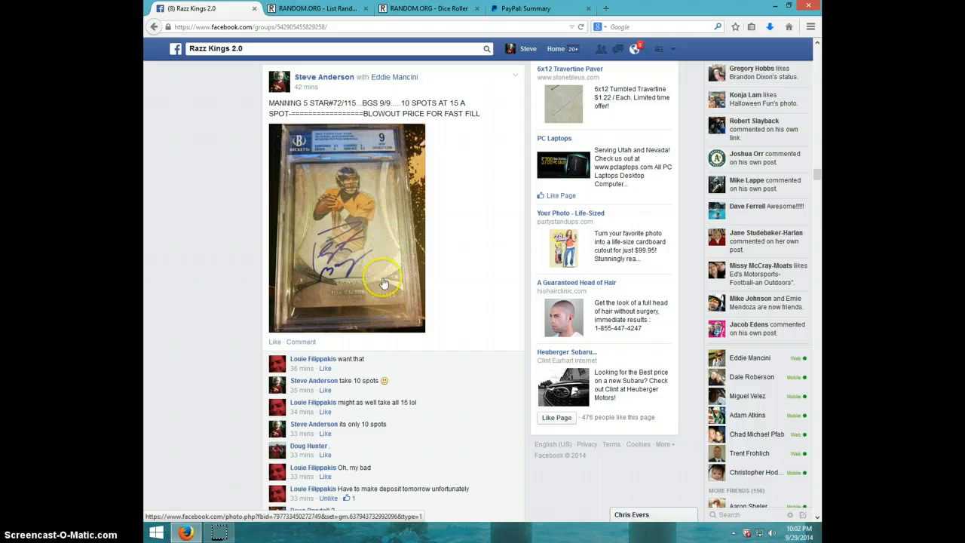
{"action": "mouse_move", "coordinate": [356, 268]}
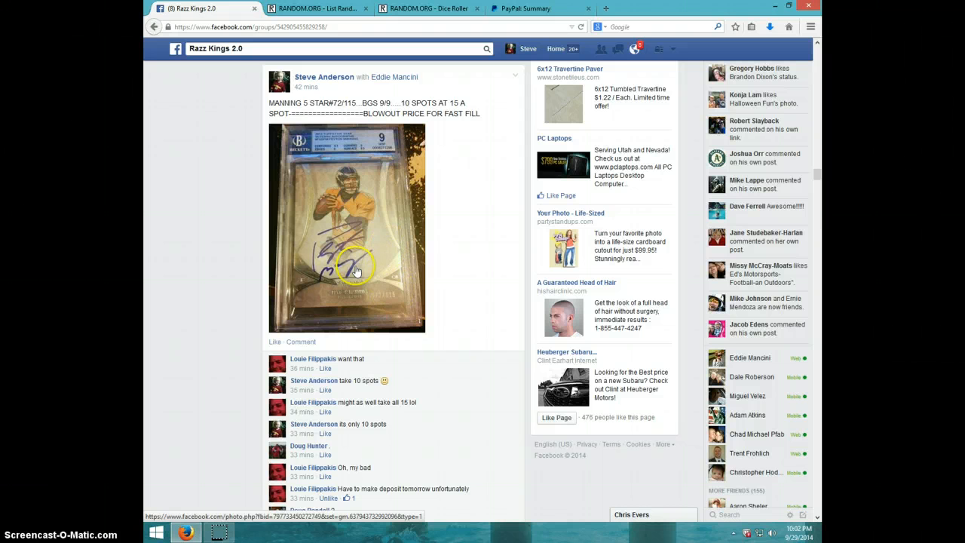
{"action": "mouse_move", "coordinate": [371, 246]}
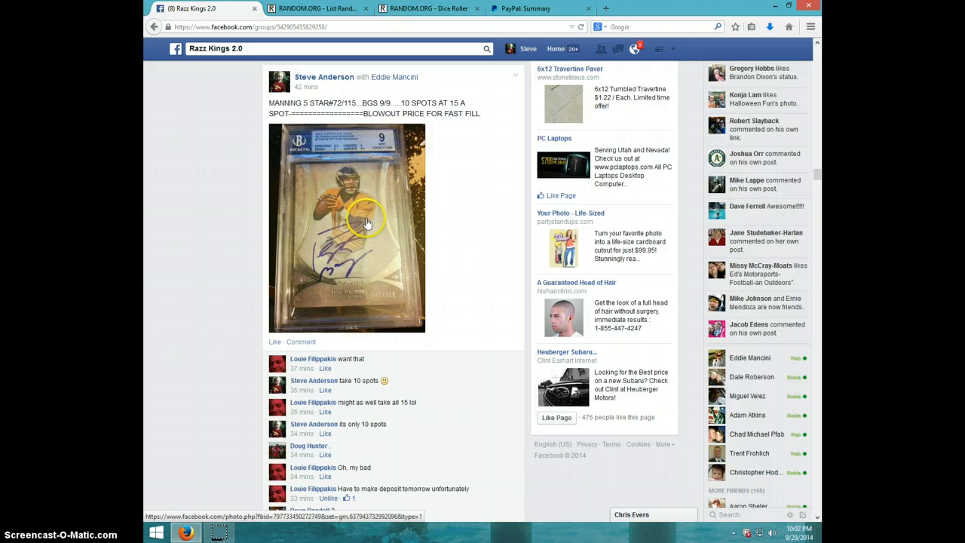
{"action": "mouse_move", "coordinate": [379, 345]}
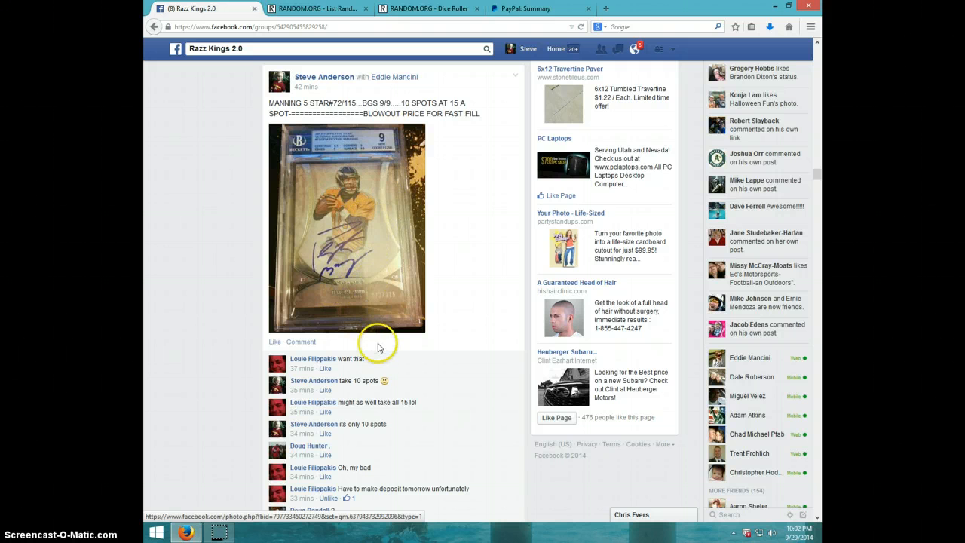
{"action": "mouse_move", "coordinate": [358, 284]}
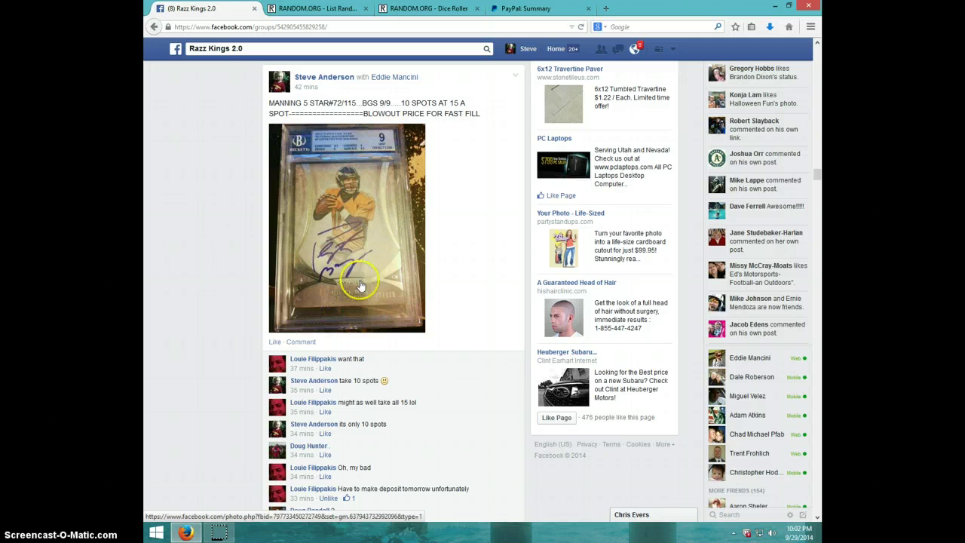
{"action": "mouse_move", "coordinate": [360, 268]}
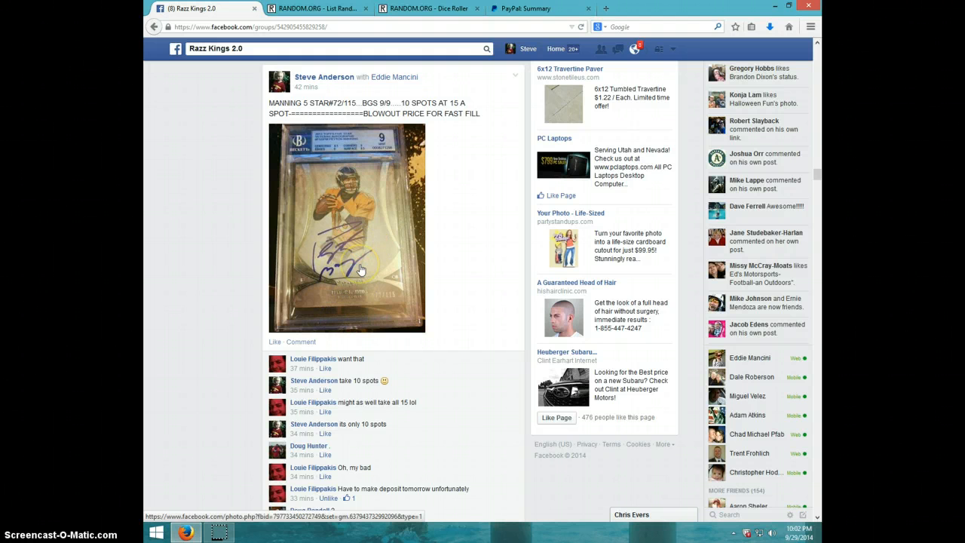
Step: Comment on the card-break post tagging buyer Doug to 'pay when u can'
{"action": "scroll", "scroll_direction": "down", "scroll_amount": 3}
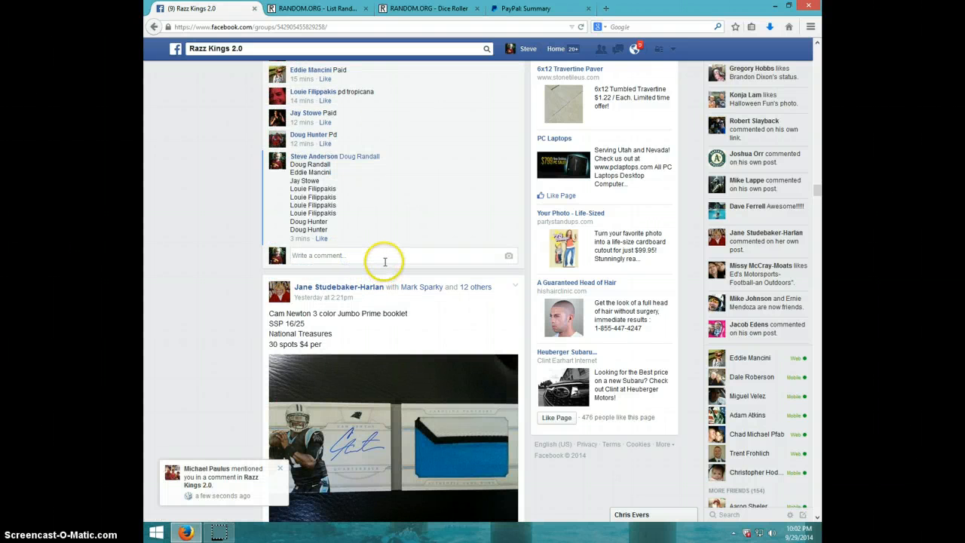
{"action": "mouse_move", "coordinate": [383, 259]}
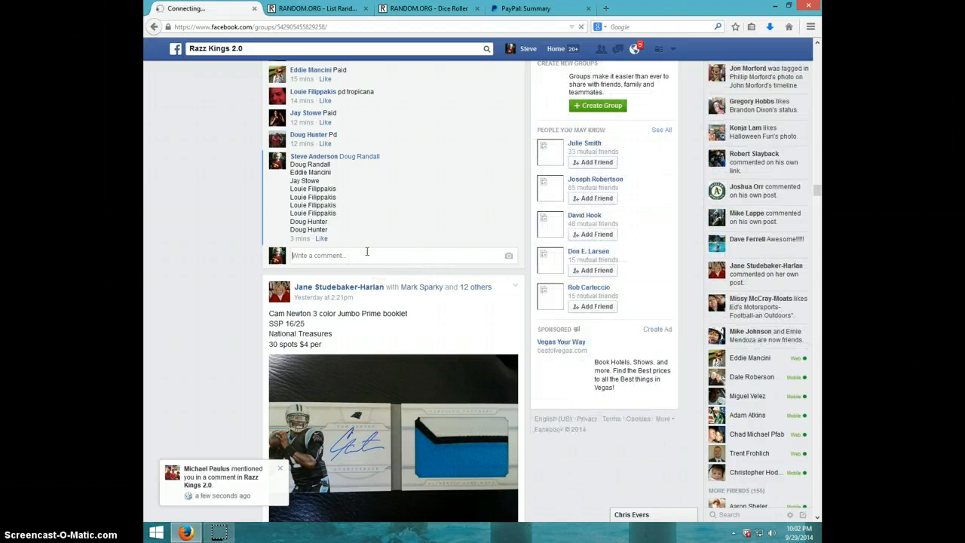
{"action": "type", "text": "D"}
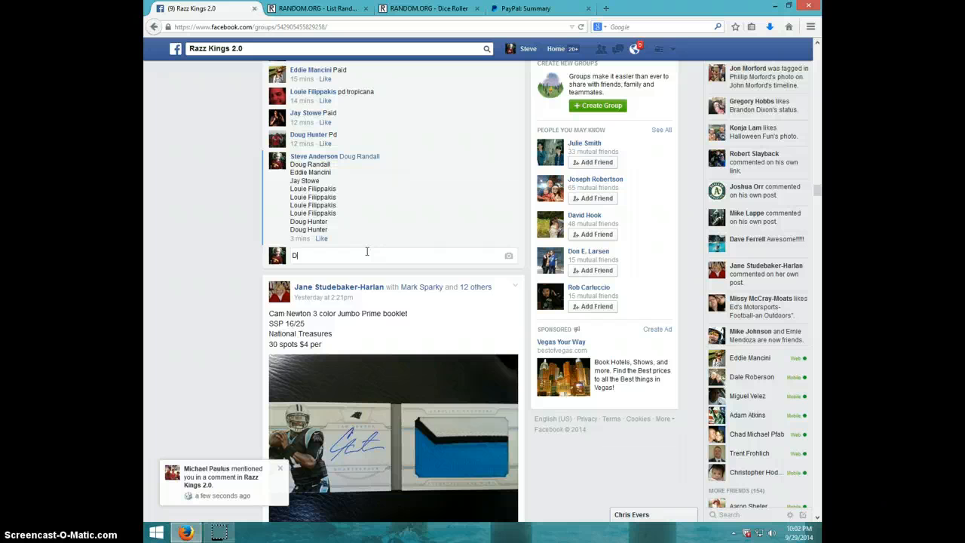
{"action": "type", "text": "oug"}
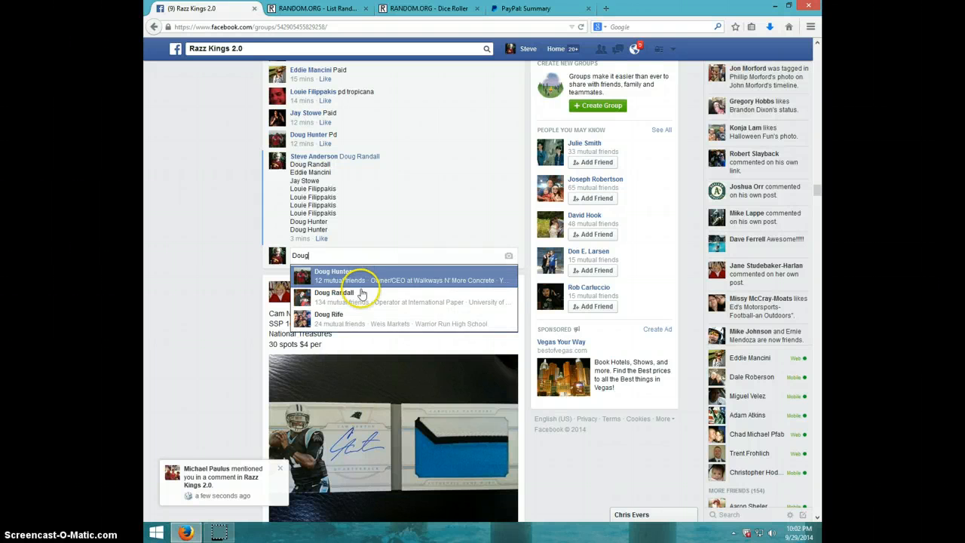
{"action": "left_click", "coordinate": [335, 296]}
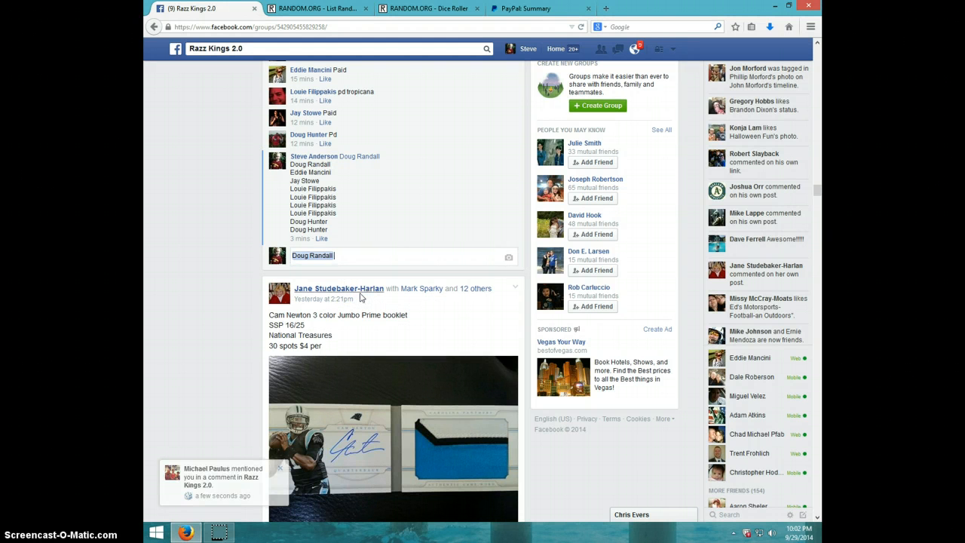
{"action": "type", "text": "pay wh"}
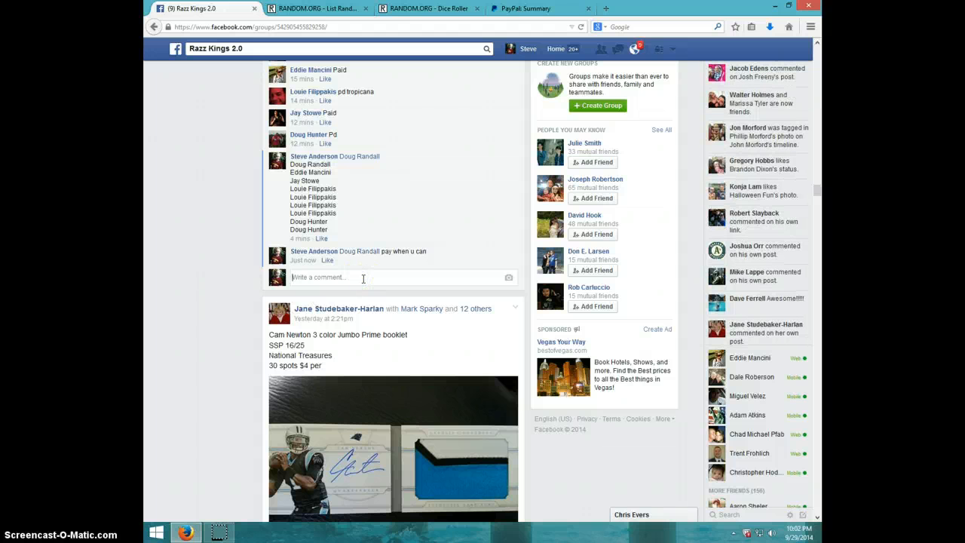
Step: Post a second comment announcing 'LIVE'
{"action": "type", "text": "Li"}
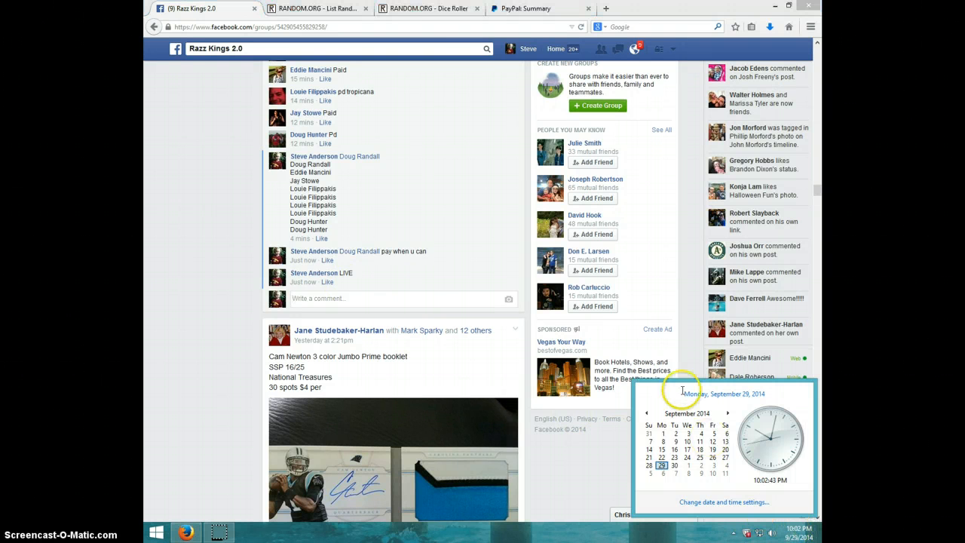
Step: Roll two dice on the RANDOM.ORG Dice Roller
{"action": "left_click", "coordinate": [429, 12]}
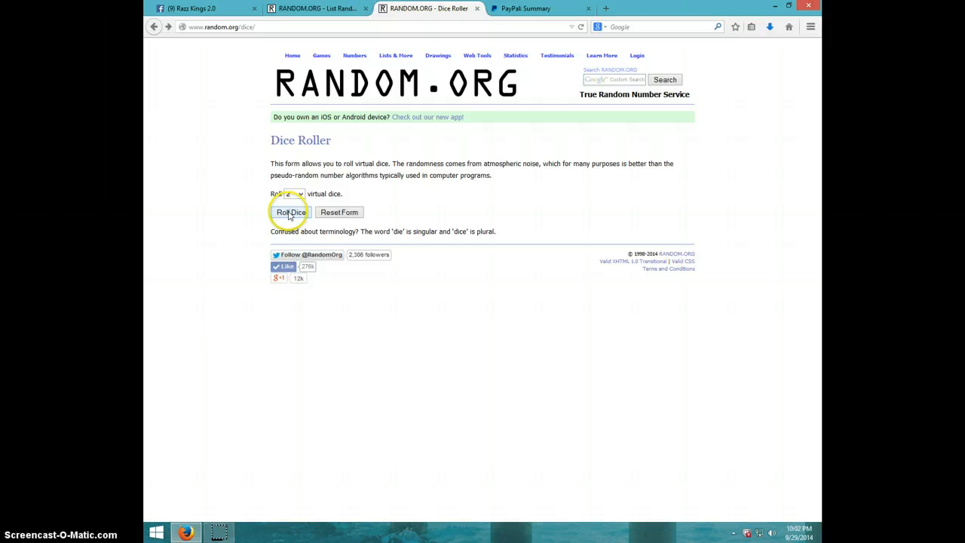
{"action": "left_click", "coordinate": [288, 211]}
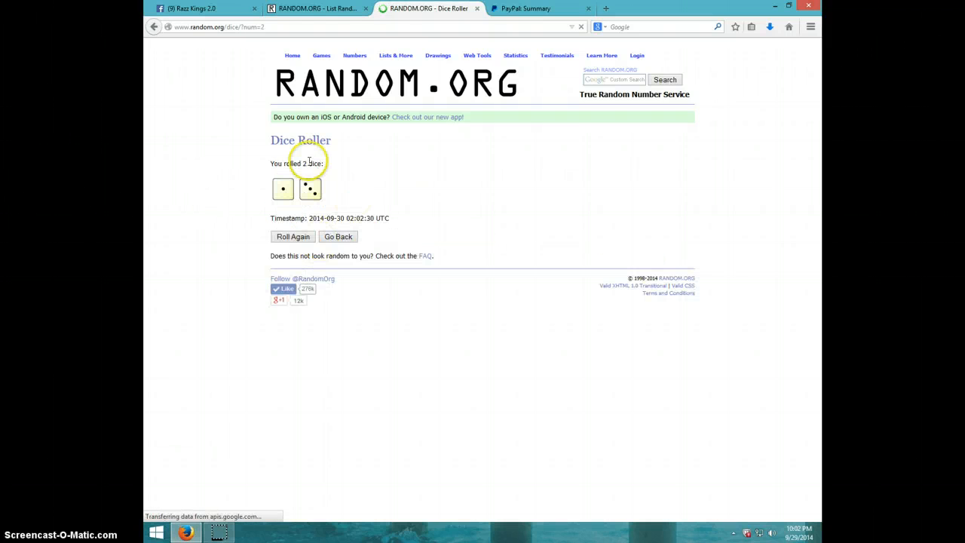
Step: Bring up the List Randomizer holding the ten buyers' names and check the clock
{"action": "left_click", "coordinate": [331, 9]}
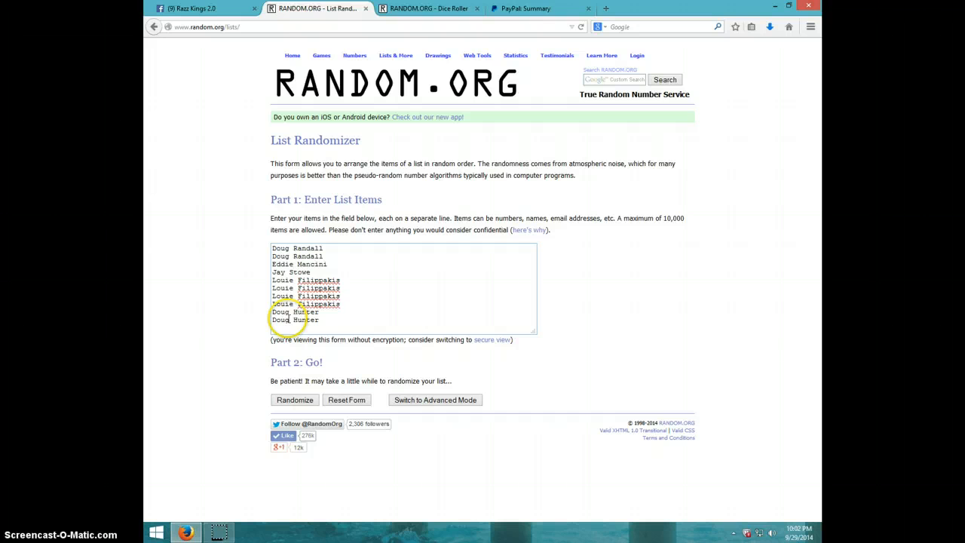
{"action": "mouse_move", "coordinate": [383, 45]}
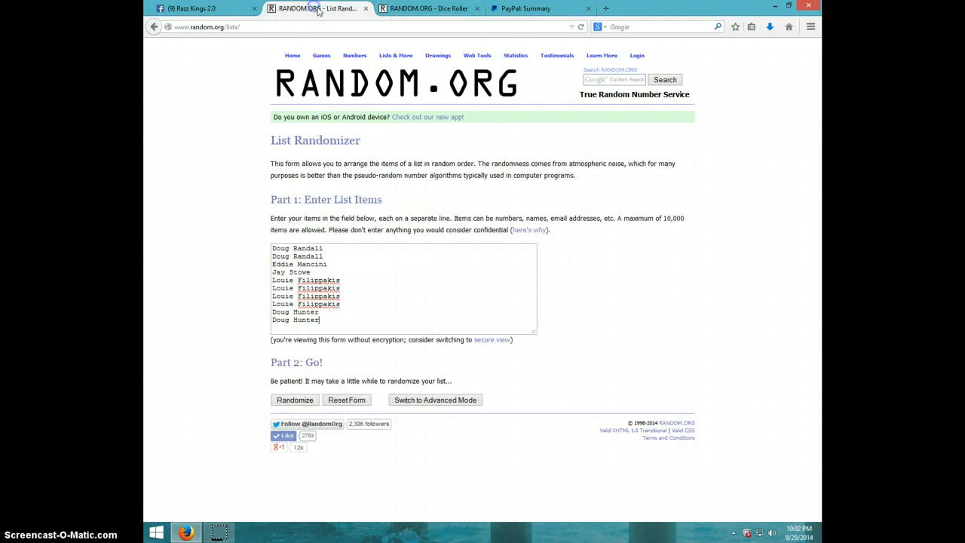
{"action": "left_click", "coordinate": [796, 533]}
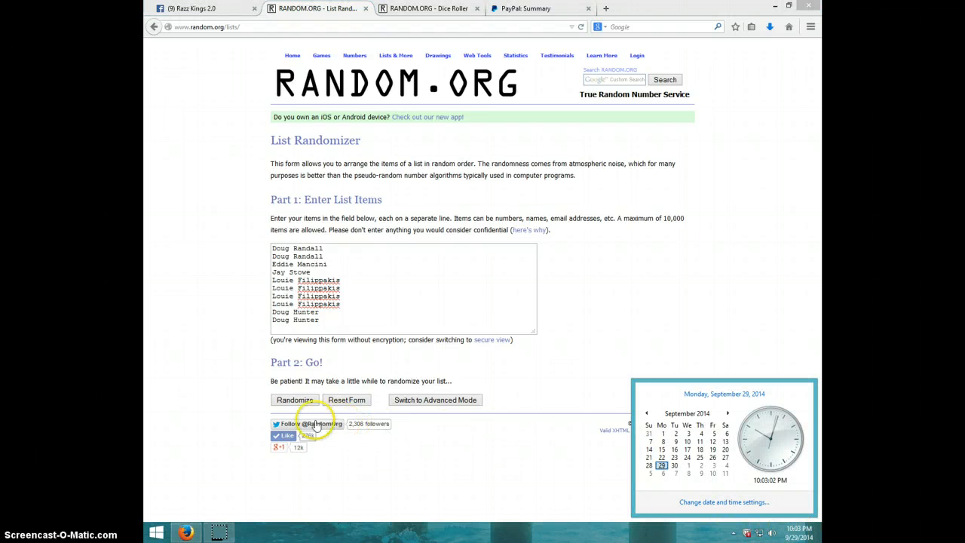
Step: Randomize the ten-name list repeatedly until it reports three randomizations
{"action": "left_click", "coordinate": [295, 399]}
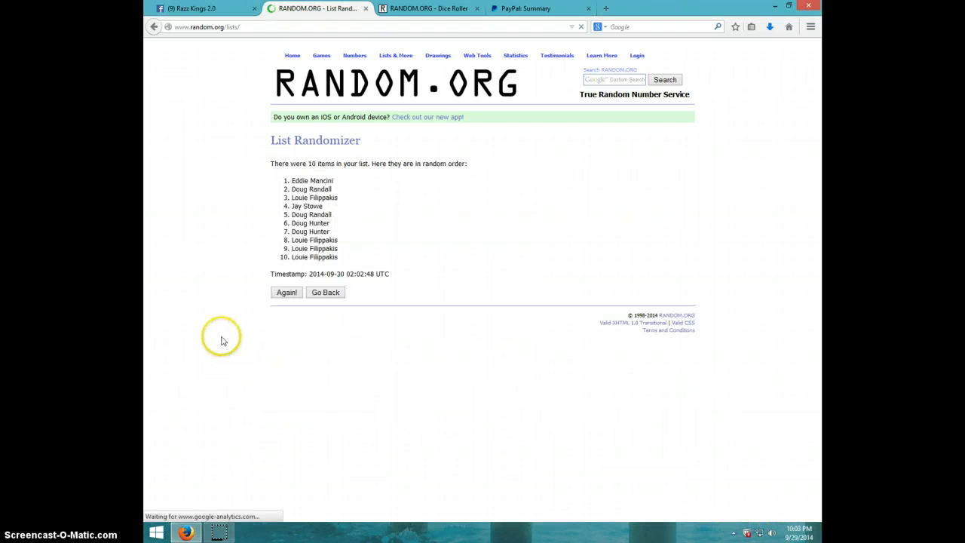
{"action": "left_click", "coordinate": [287, 292]}
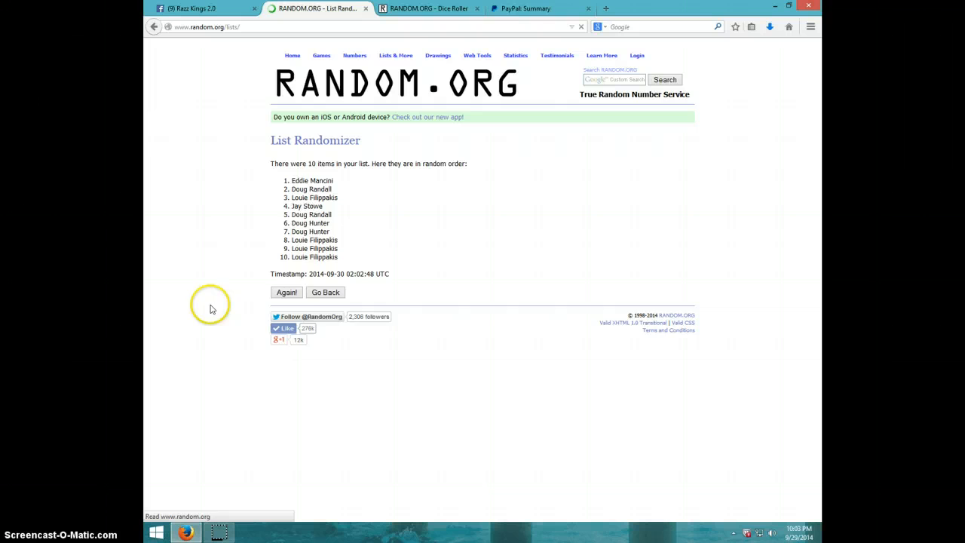
{"action": "left_click", "coordinate": [287, 292]}
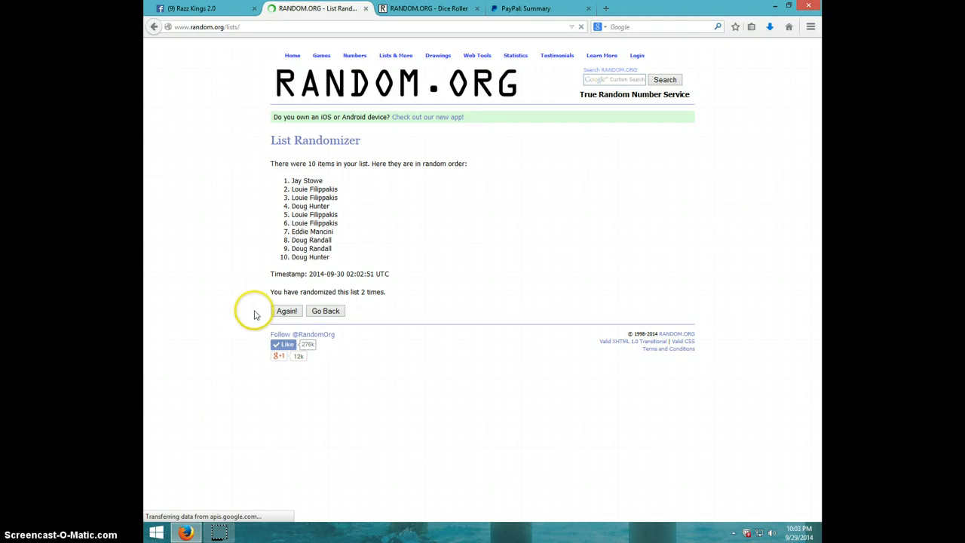
{"action": "mouse_move", "coordinate": [199, 332]}
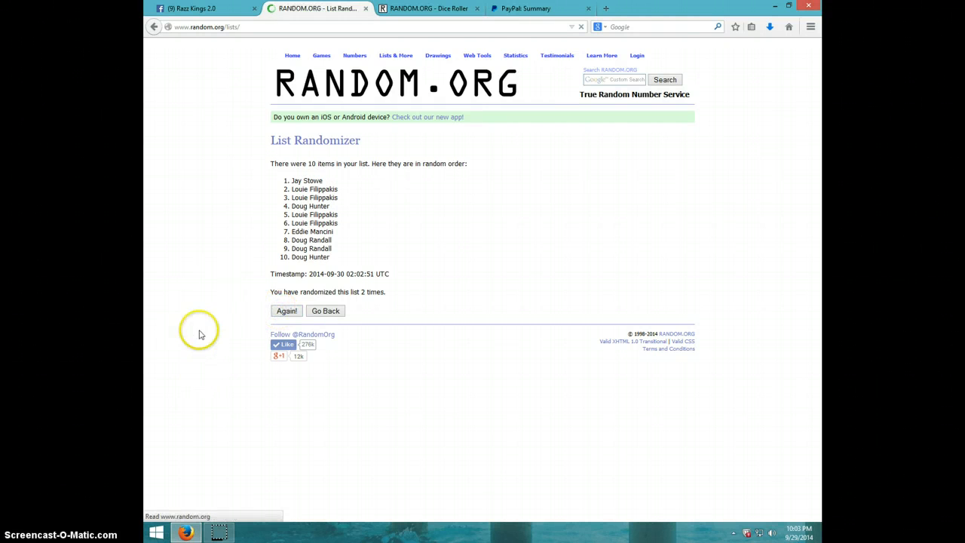
{"action": "left_click", "coordinate": [287, 310]}
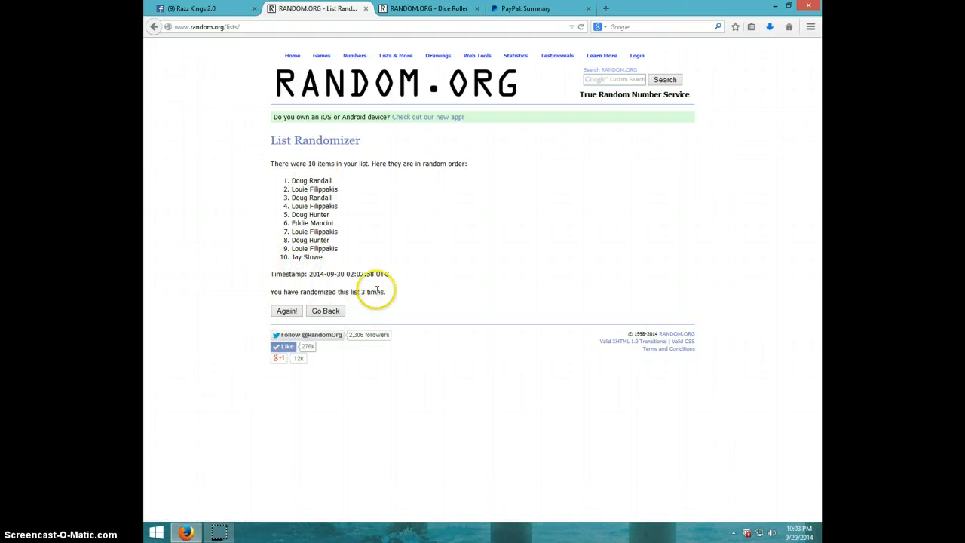
Step: Glance at the dice roll result, return to the name list and check the time
{"action": "left_click", "coordinate": [430, 9]}
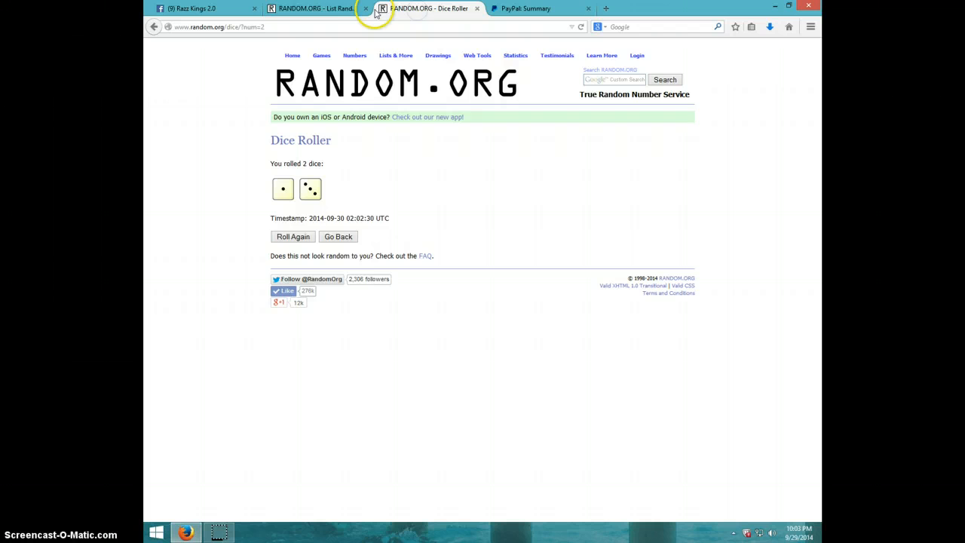
{"action": "left_click", "coordinate": [313, 9]}
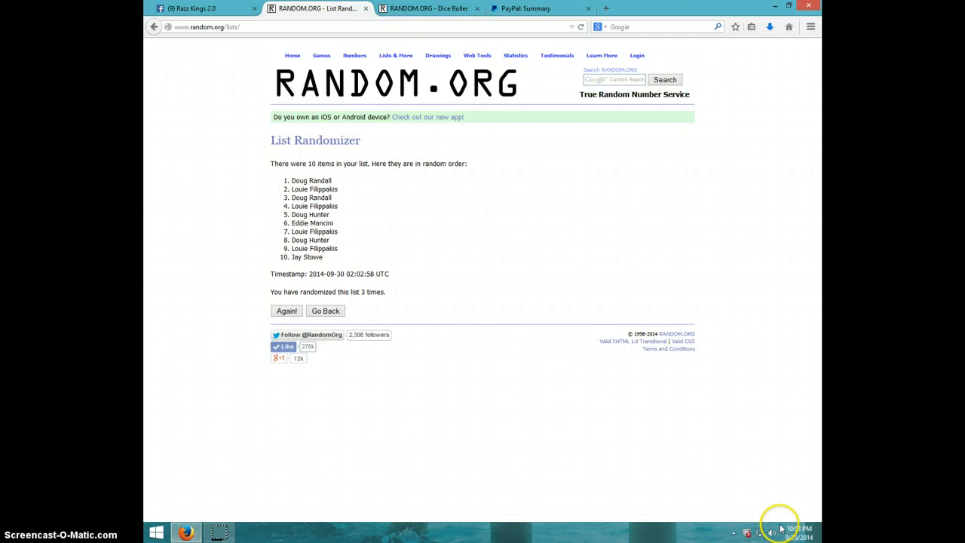
{"action": "left_click", "coordinate": [799, 533]}
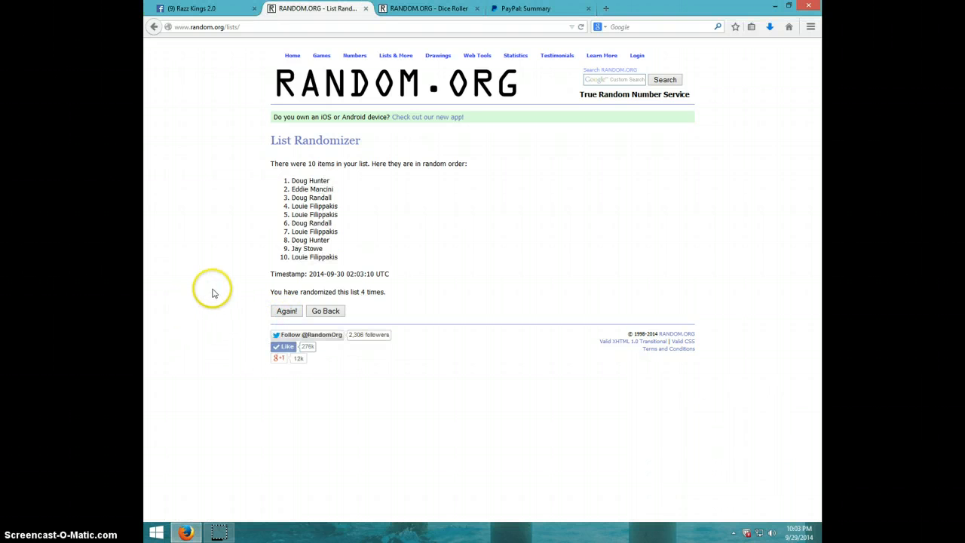
{"action": "mouse_move", "coordinate": [324, 184]}
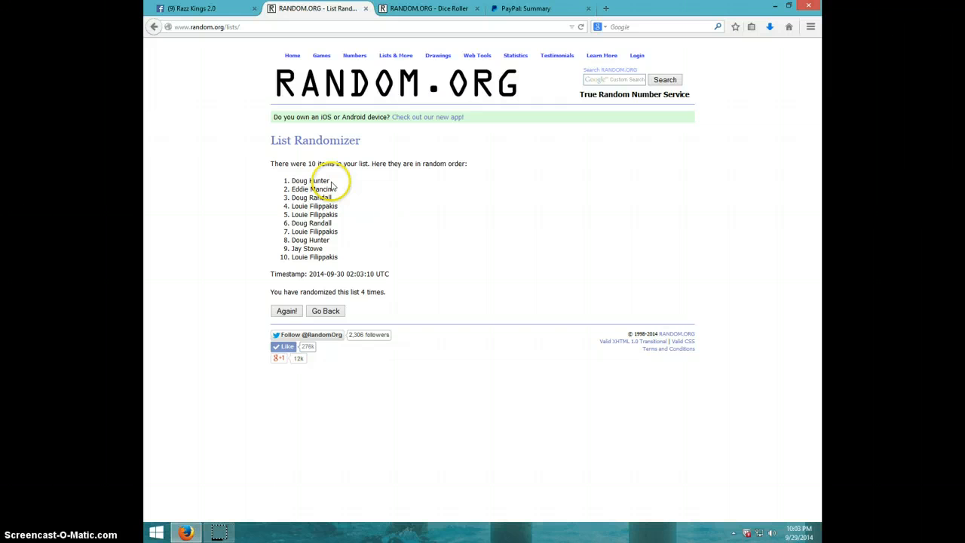
{"action": "double_click", "coordinate": [310, 181]}
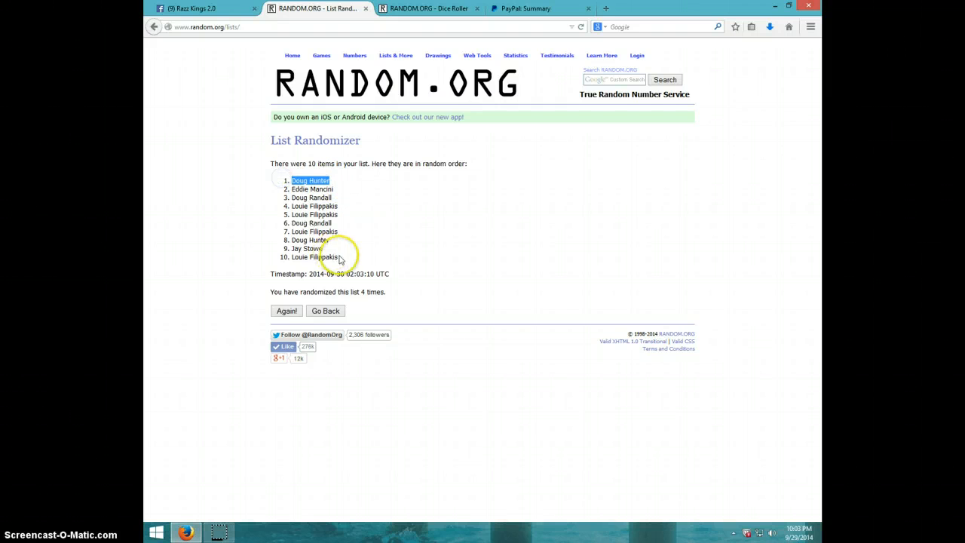
{"action": "mouse_move", "coordinate": [354, 235]}
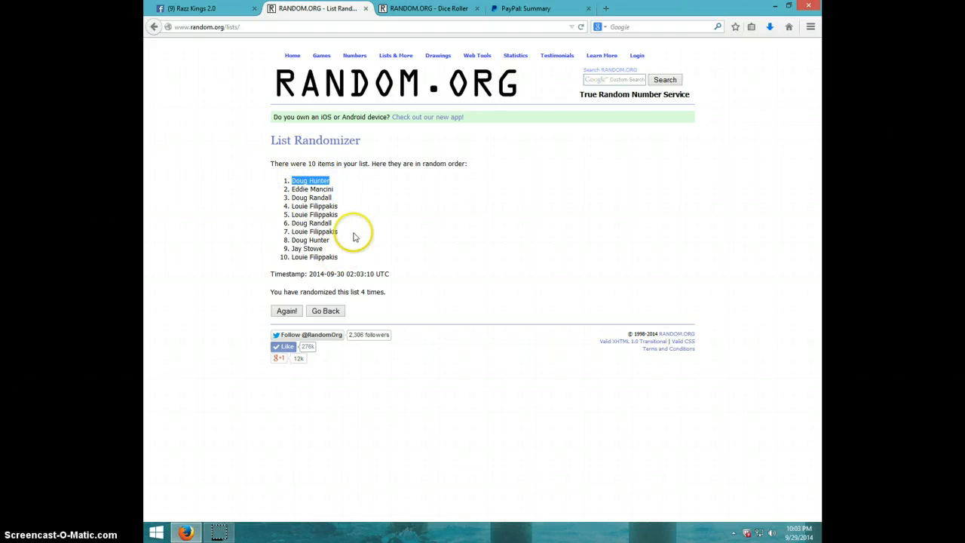
{"action": "mouse_move", "coordinate": [315, 202]}
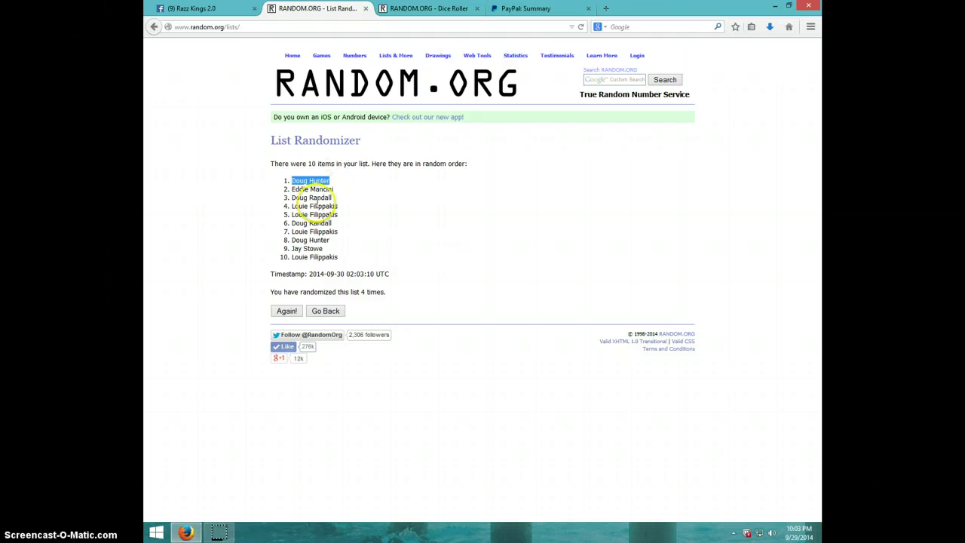
{"action": "mouse_move", "coordinate": [260, 213]}
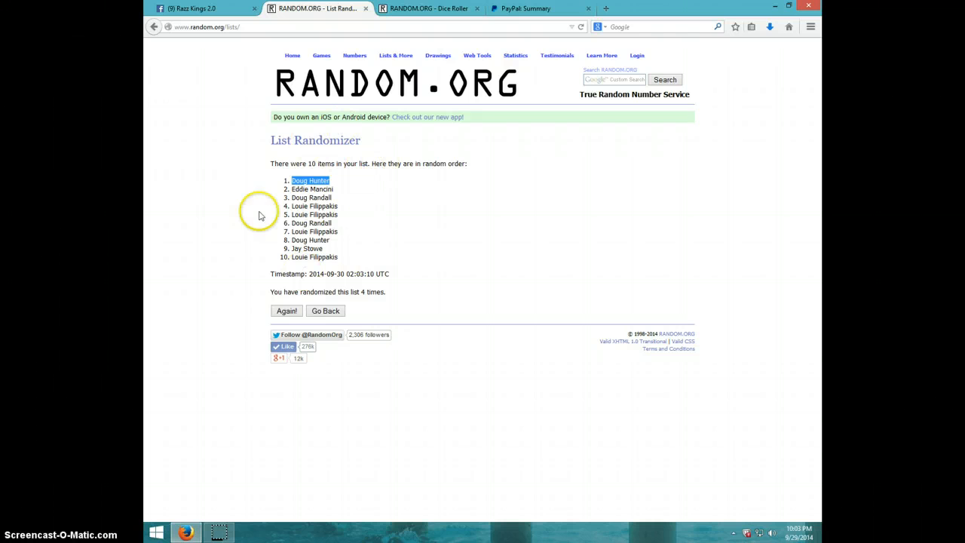
{"action": "mouse_move", "coordinate": [407, 76]}
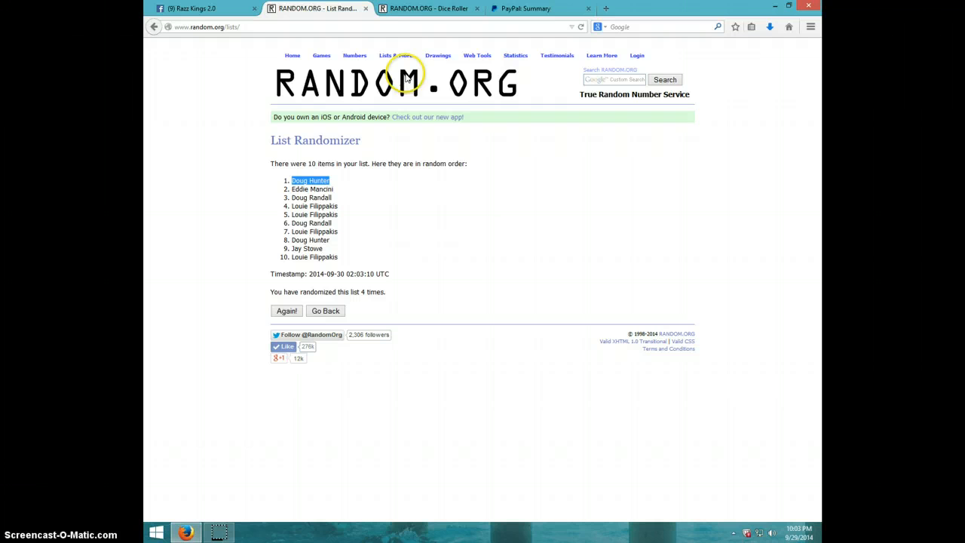
{"action": "left_click", "coordinate": [428, 9]}
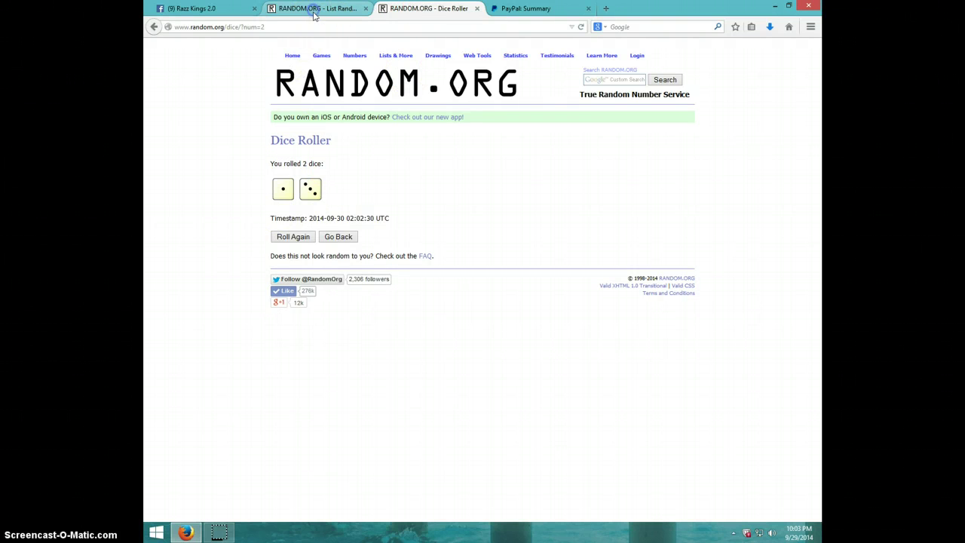
{"action": "left_click", "coordinate": [314, 9]}
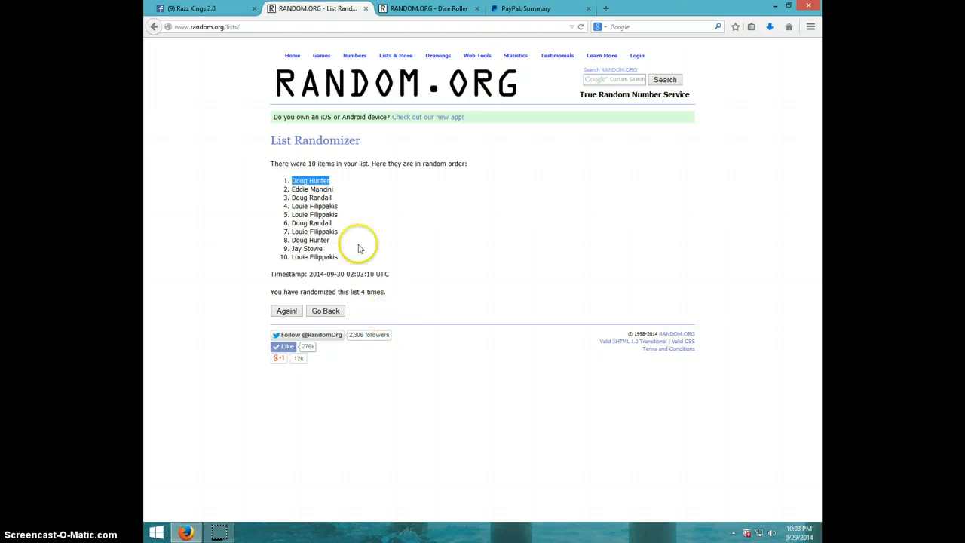
{"action": "mouse_move", "coordinate": [796, 520]}
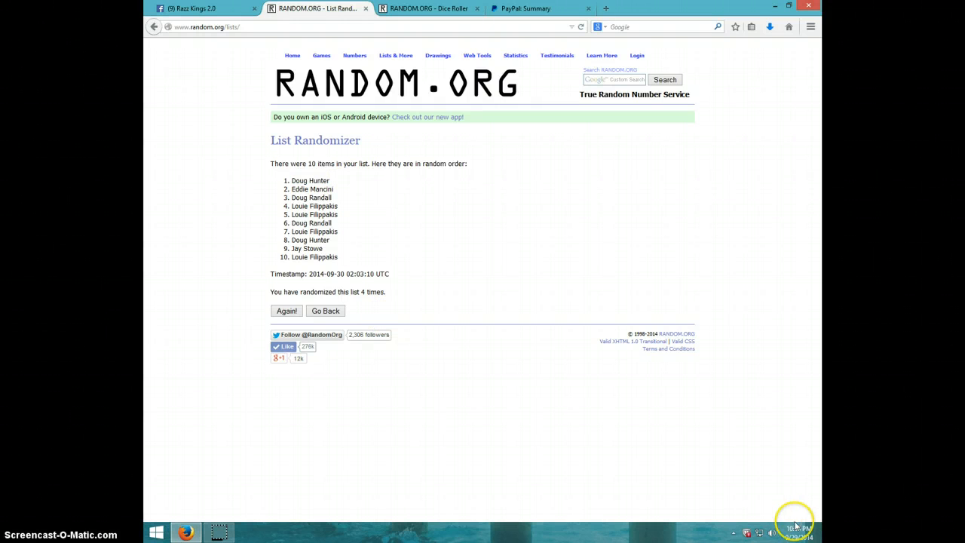
Step: Check the clock and return to the Facebook Razz Kings 2.0 group post
{"action": "left_click", "coordinate": [797, 524]}
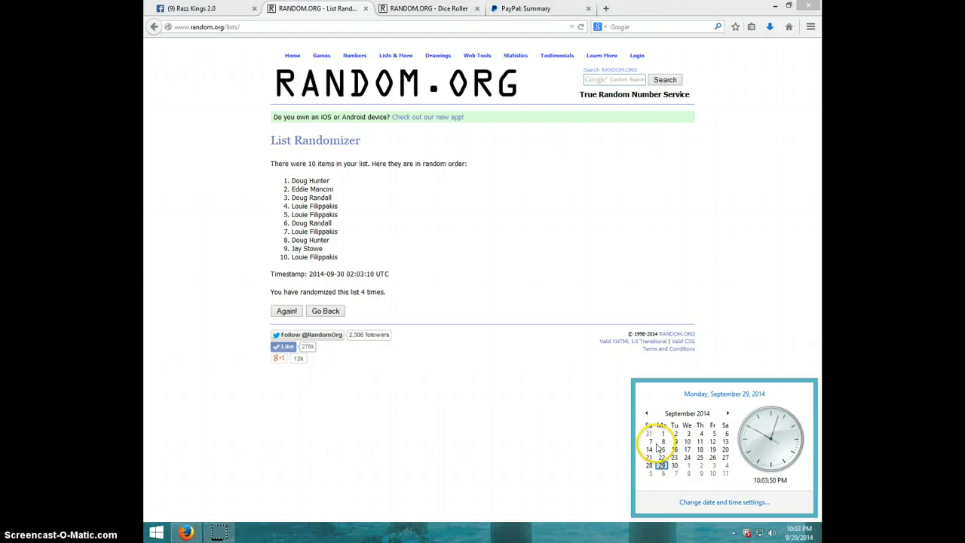
{"action": "left_click", "coordinate": [199, 13]}
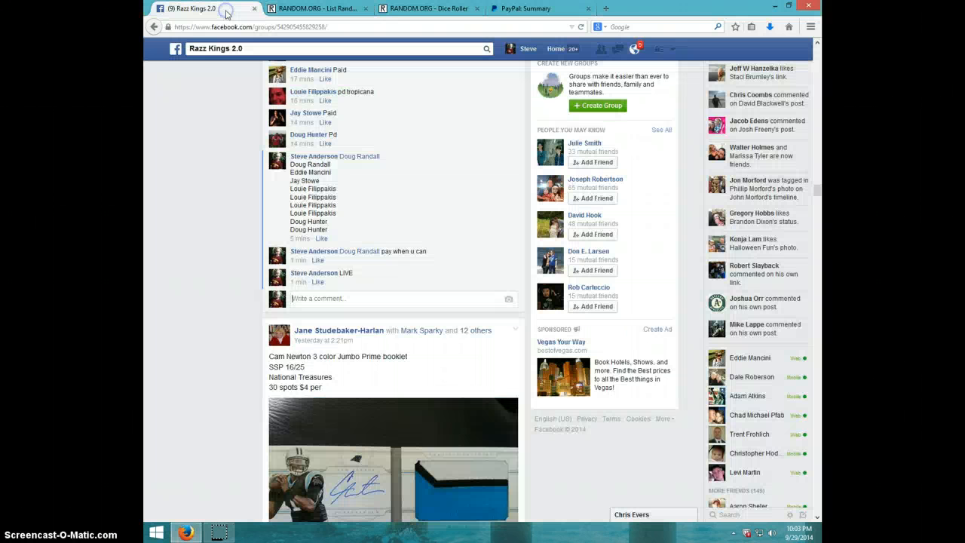
Step: Post a 'DONE' comment below LIVE and check the time
{"action": "left_click", "coordinate": [360, 298]}
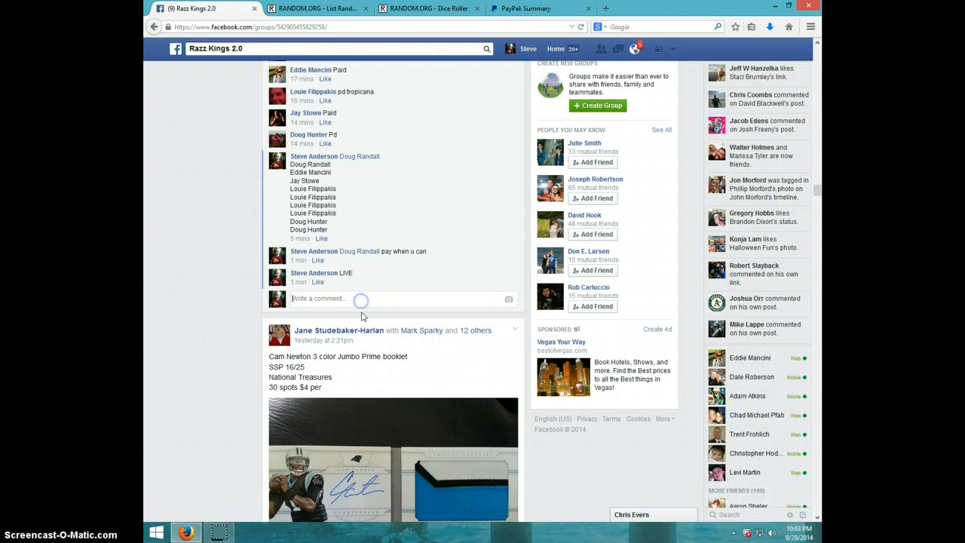
{"action": "mouse_move", "coordinate": [386, 318]}
{"action": "type", "text": "DONE"}
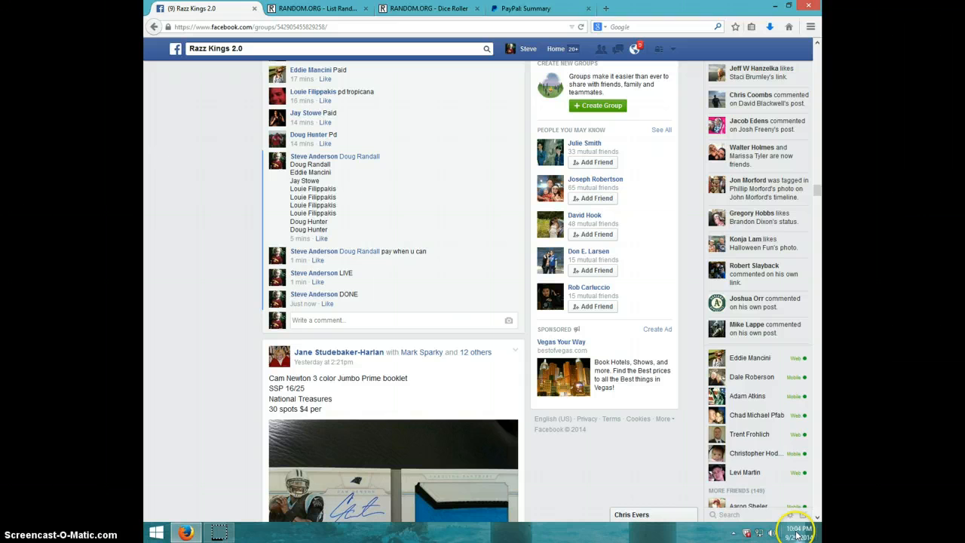
{"action": "left_click", "coordinate": [805, 534]}
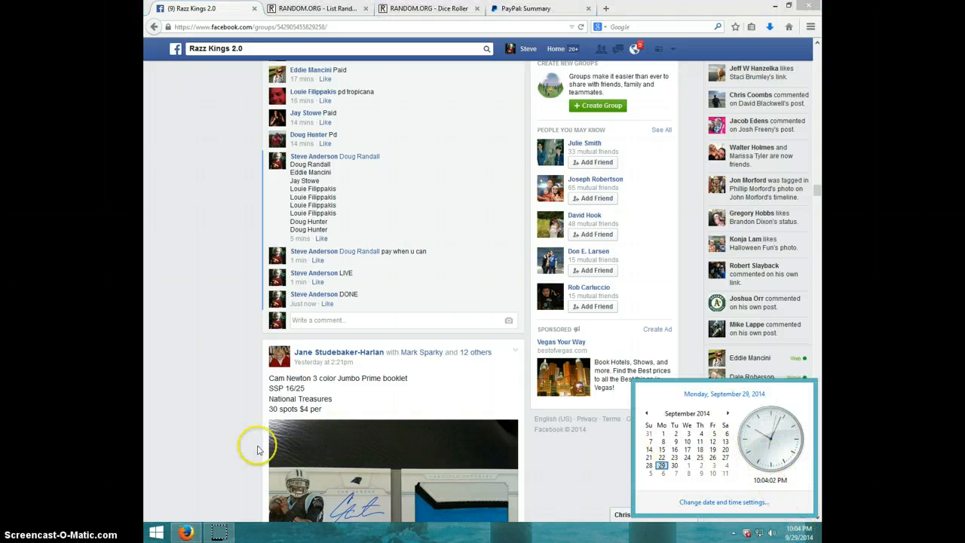